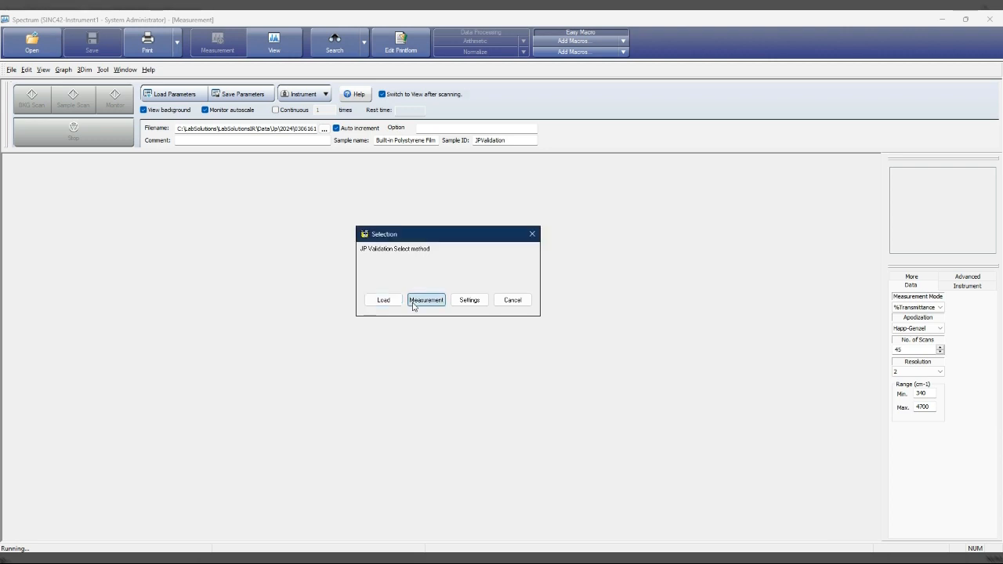
Start a new JP Validation measurement and confirm the instrument initialization notice
click(426, 300)
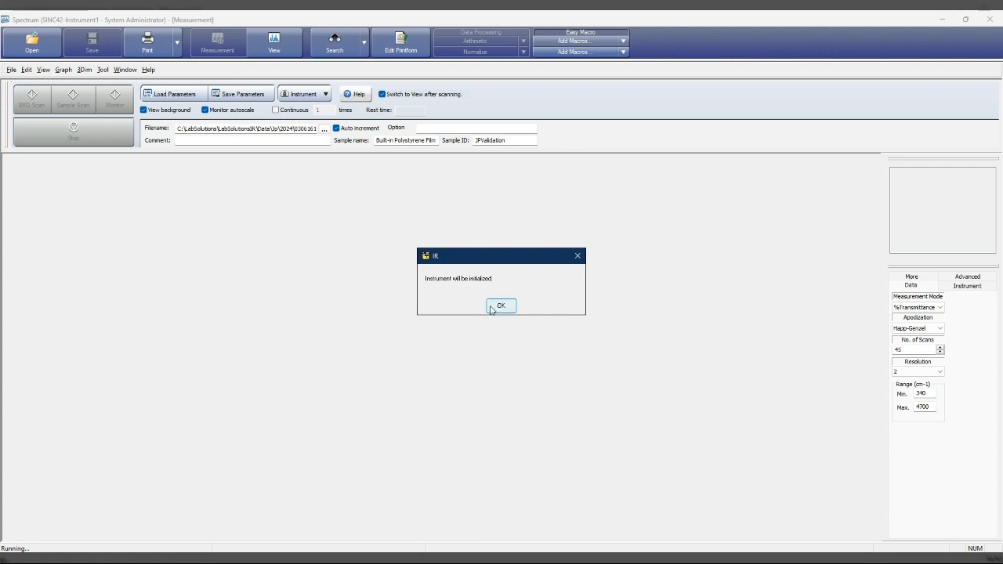
click(500, 306)
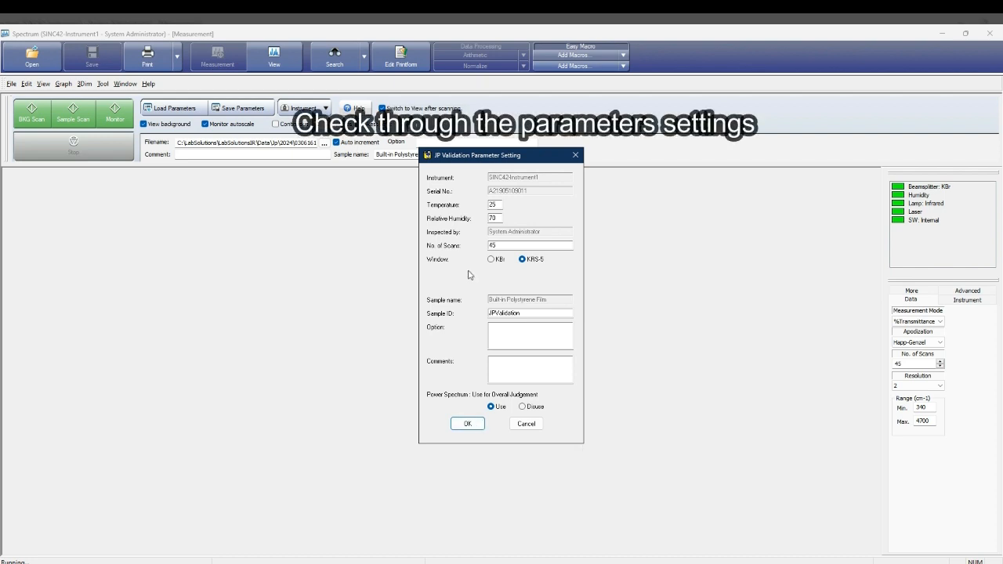
Confirm the JP Validation parameters with 45 scans and the KRS-5 window
click(494, 218)
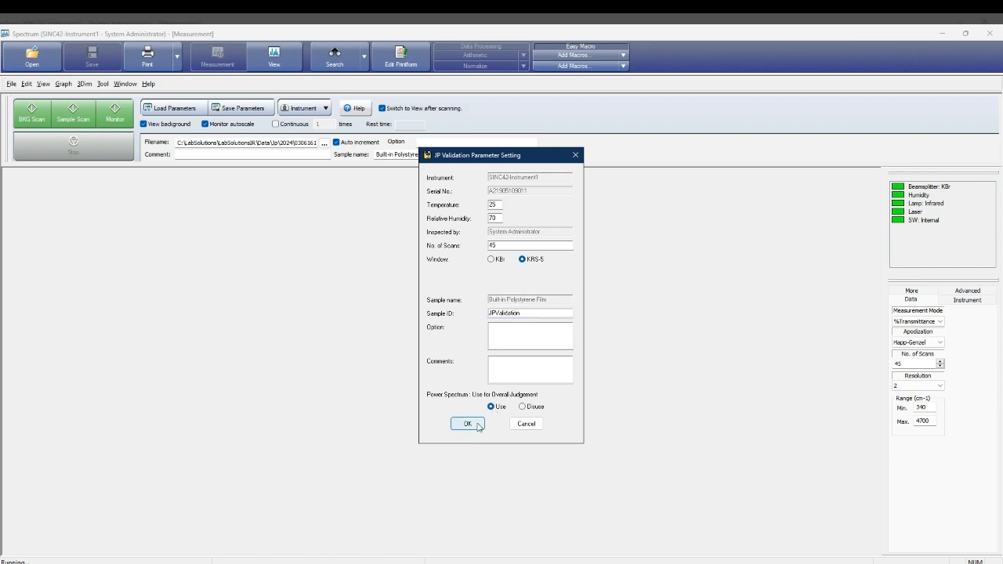
click(467, 423)
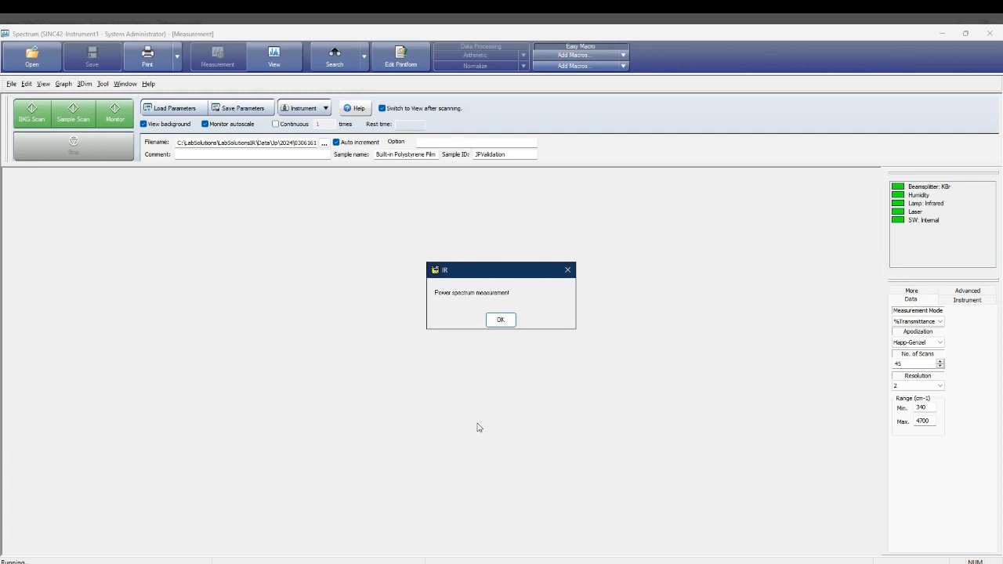
Begin the power spectrum measurement and let the polystyrene scans finish into three data tabs
click(500, 319)
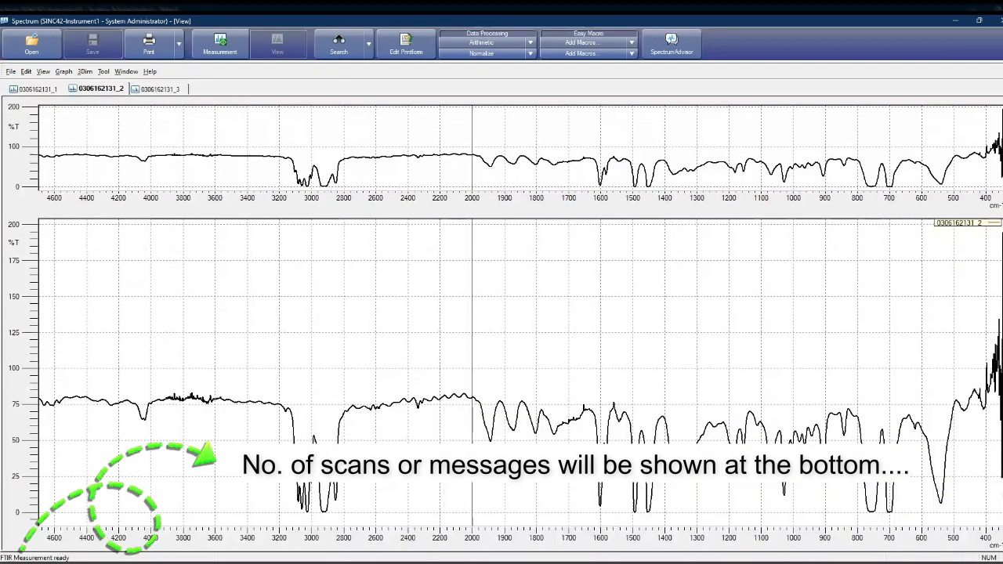
Dismiss the printing notice and close the JP Validation Result showing PASS for both tests
click(149, 43)
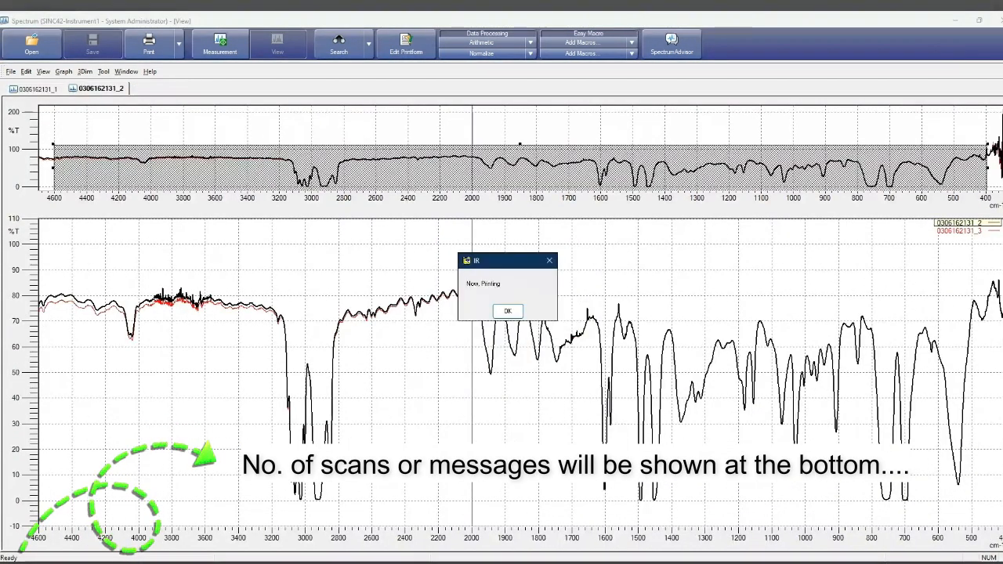
click(507, 311)
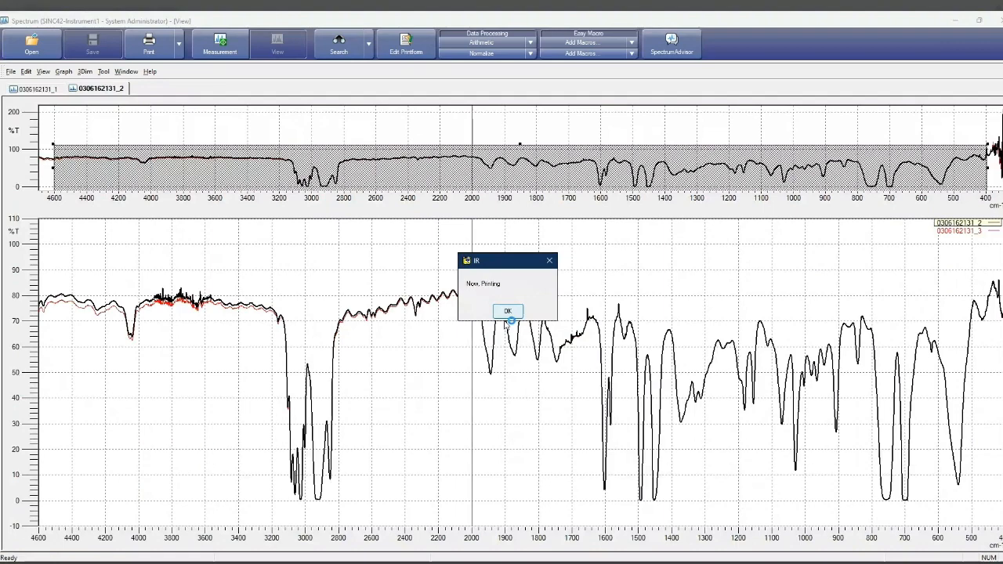
click(507, 311)
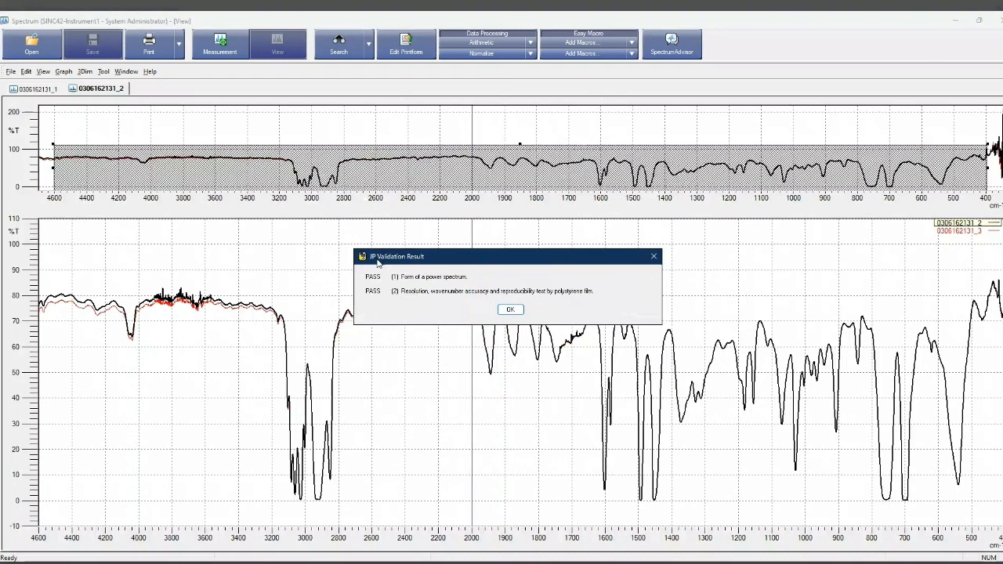
click(510, 309)
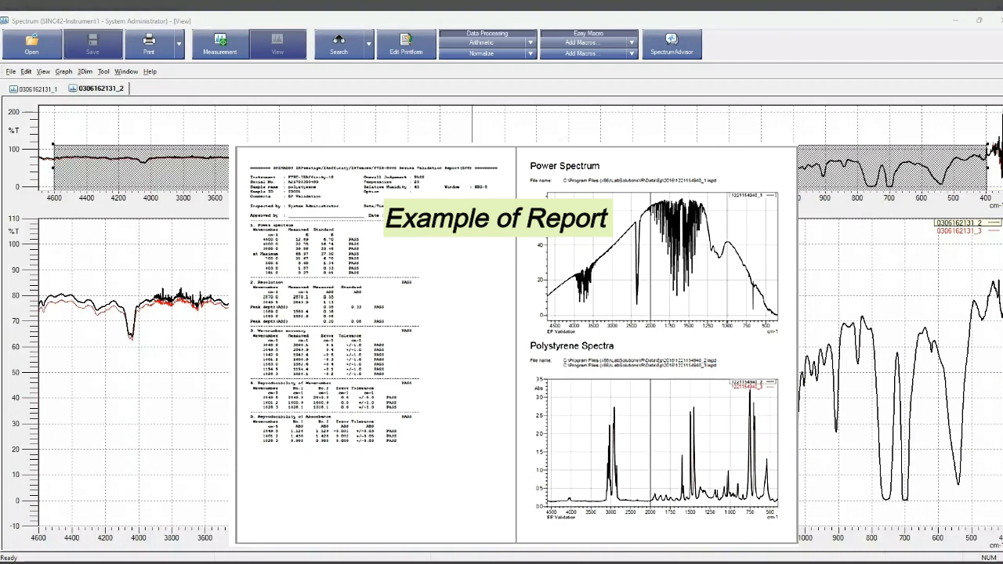